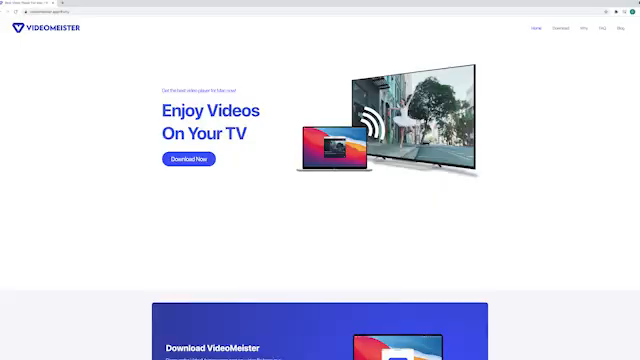
Scroll down the Mac App Store listing for VideoMeister – Video Player before installing and launching it
{"action": "scroll", "scroll_direction": "down", "scroll_amount": 3}
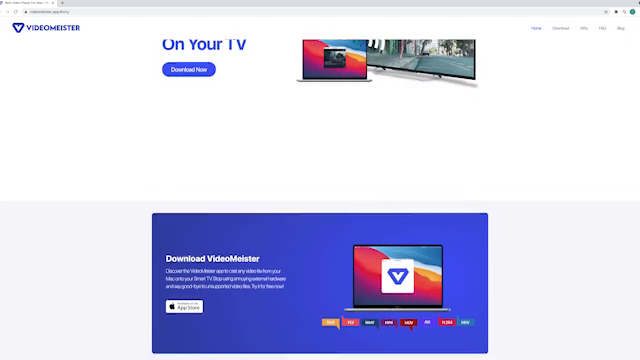
{"action": "scroll", "scroll_direction": "down", "scroll_amount": 3}
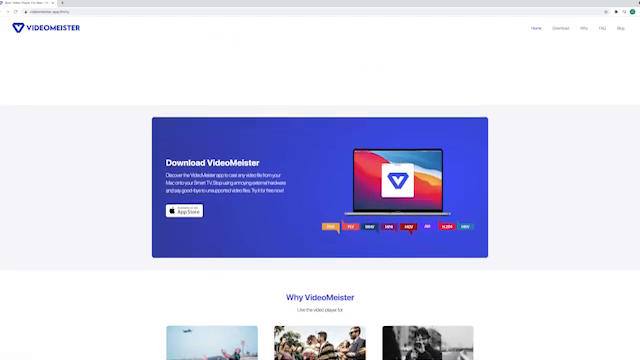
{"action": "scroll", "scroll_direction": "down", "scroll_amount": 3}
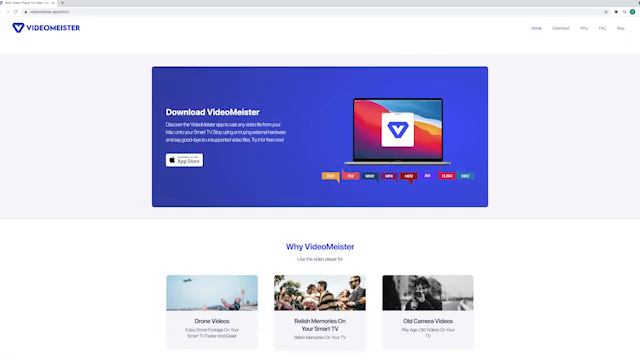
{"action": "scroll", "scroll_direction": "down", "scroll_amount": 3}
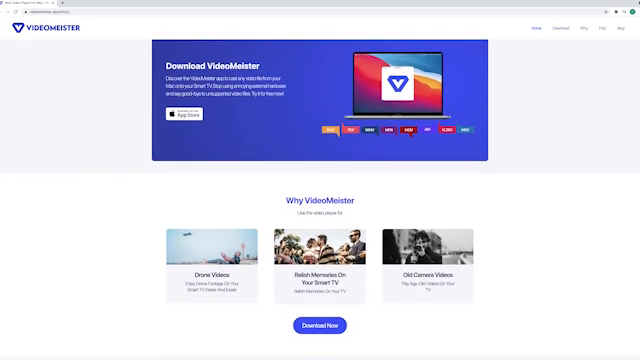
{"action": "scroll", "scroll_direction": "down", "scroll_amount": 3}
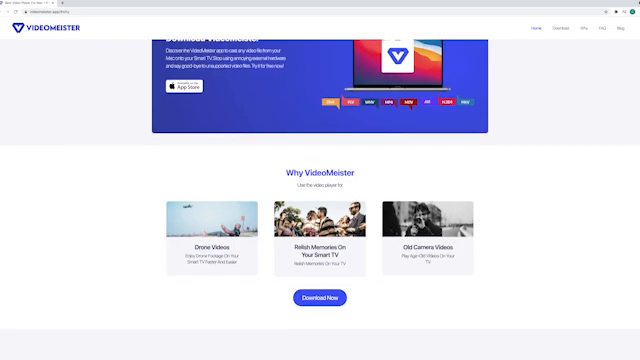
{"action": "scroll", "scroll_direction": "down", "scroll_amount": 3}
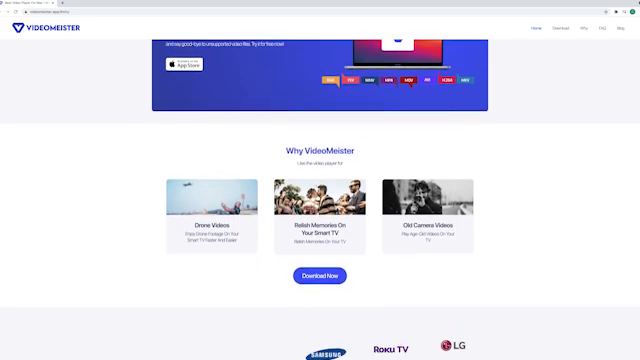
{"action": "scroll", "scroll_direction": "down", "scroll_amount": 3}
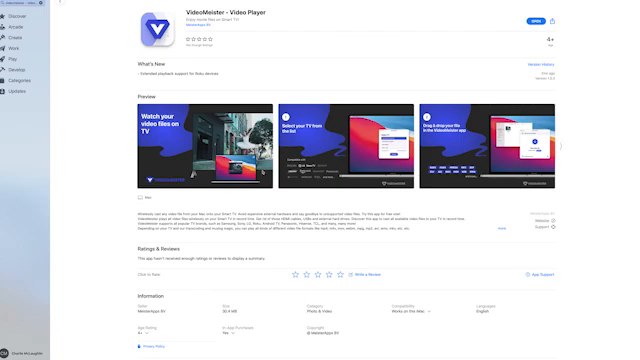
{"action": "scroll", "scroll_direction": "down", "scroll_amount": 3}
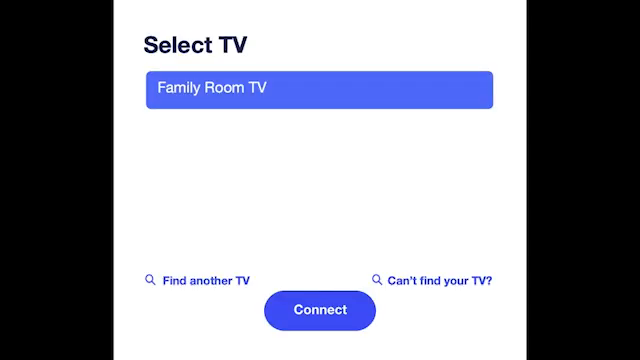
{"action": "mouse_move", "coordinate": [392, 114]}
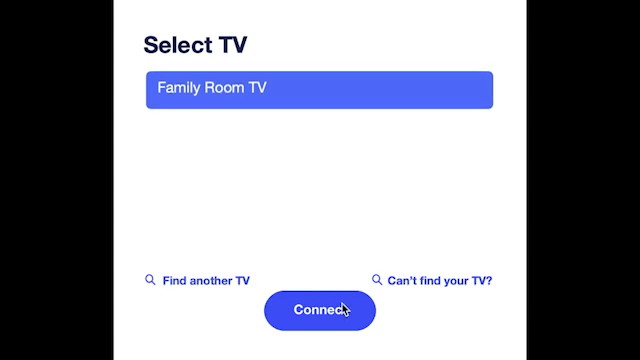
Connect VideoMeister to Family Room TV from the Select TV screen
{"action": "left_click", "coordinate": [320, 312]}
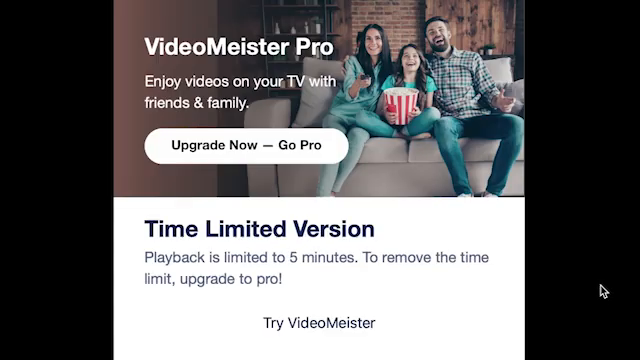
{"action": "mouse_move", "coordinate": [410, 318]}
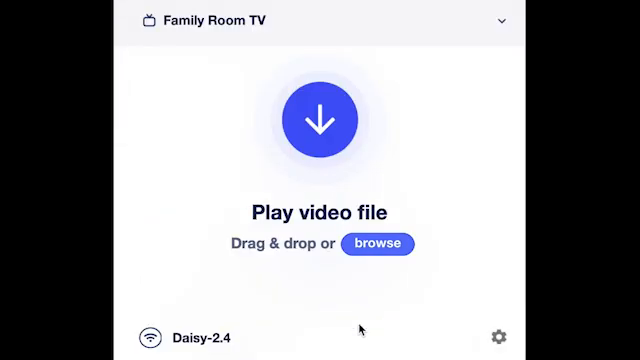
{"action": "mouse_move", "coordinate": [412, 350]}
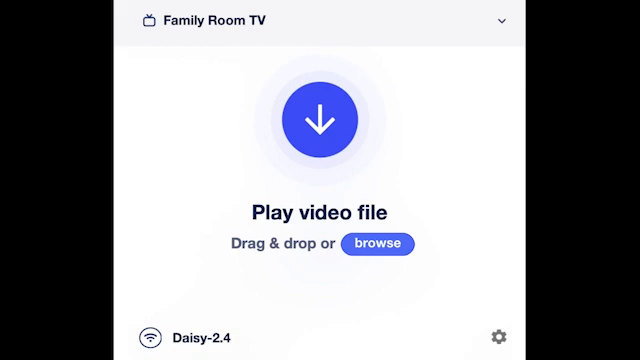
{"action": "mouse_move", "coordinate": [258, 264]}
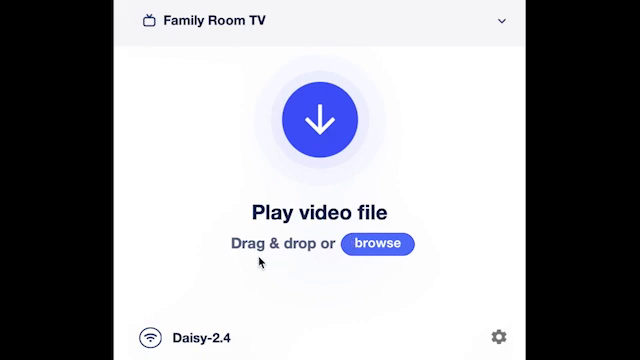
{"action": "mouse_move", "coordinate": [504, 332]}
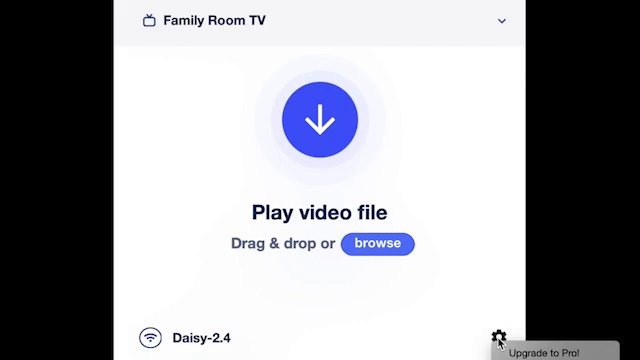
{"action": "mouse_move", "coordinate": [508, 340]}
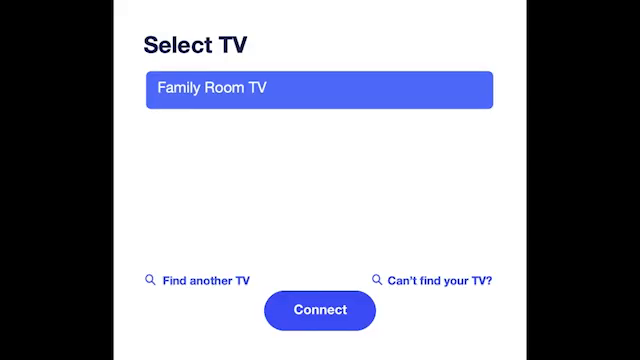
Reconnect to Family Room TV and bring up the Monthly, Yearly and Lifetime Pro upgrade plans
{"action": "left_click", "coordinate": [320, 312]}
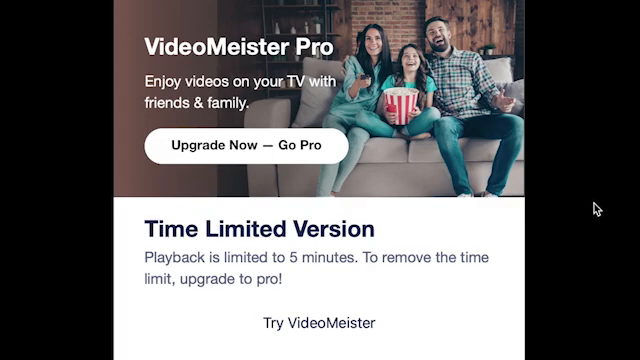
{"action": "mouse_move", "coordinate": [330, 148]}
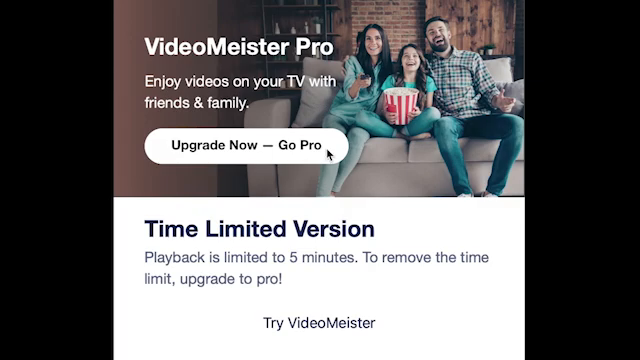
{"action": "left_click", "coordinate": [240, 146]}
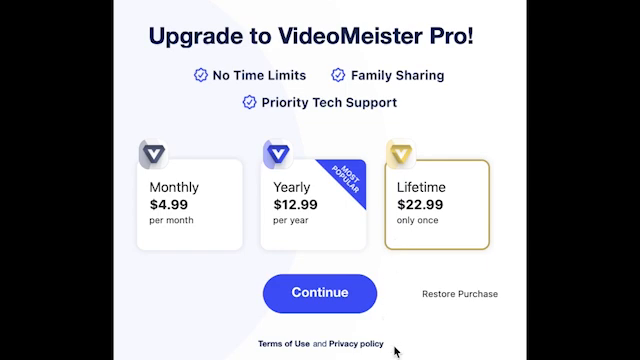
{"action": "mouse_move", "coordinate": [360, 292]}
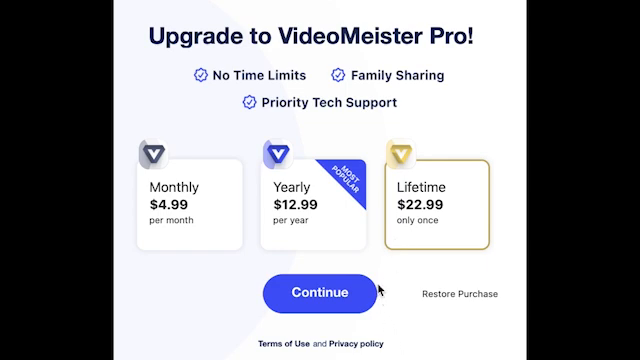